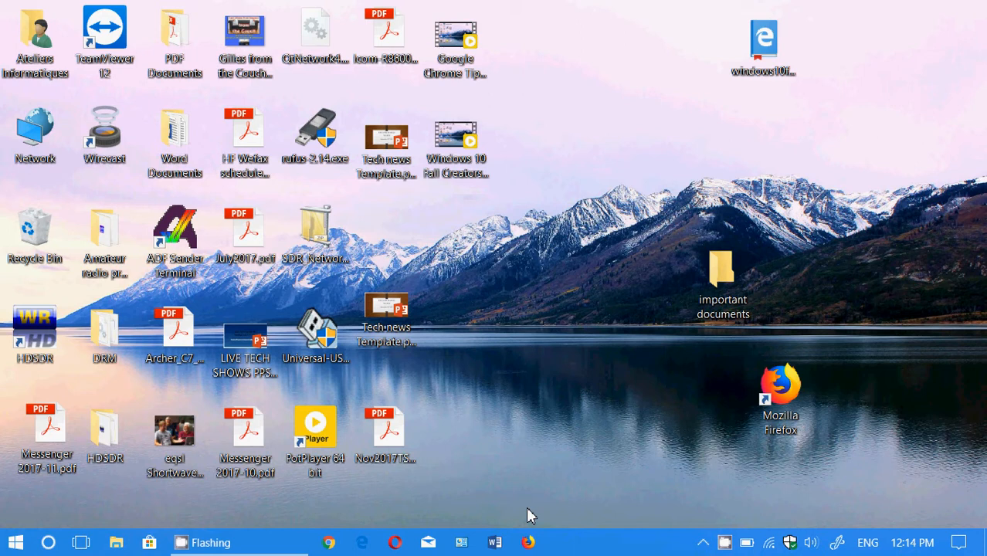
mouse_move(933, 533)
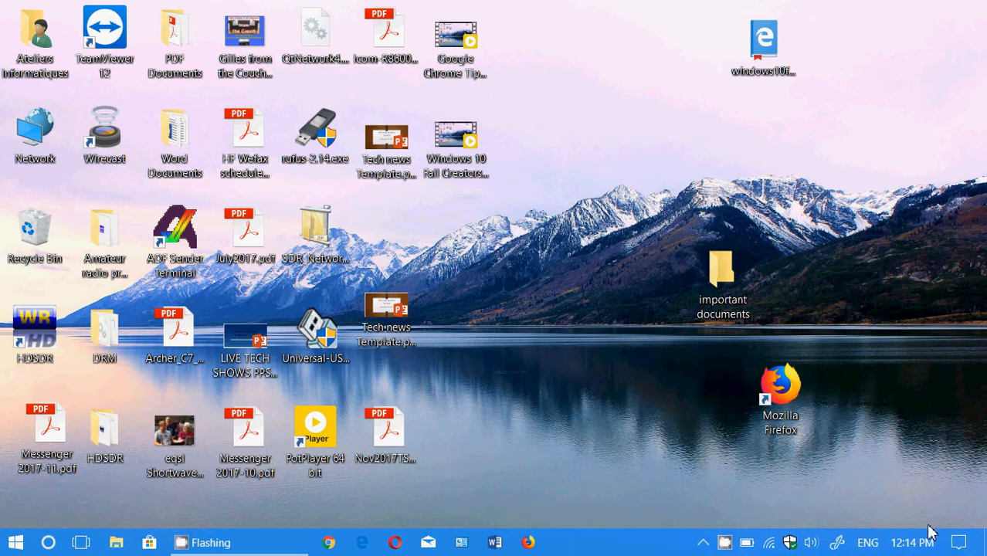
Show the Action Center with its notifications and quick action tiles
left_click(957, 542)
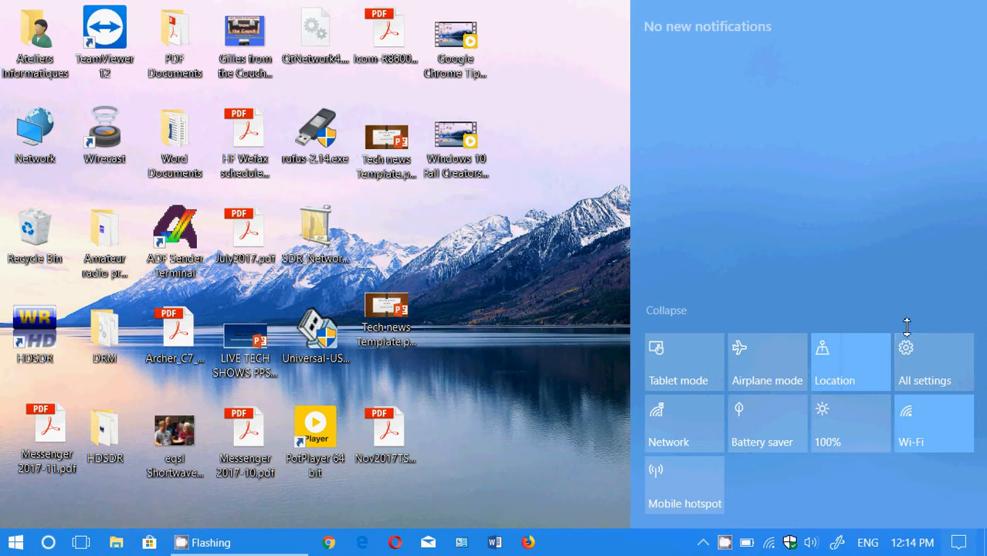
Open Windows Settings from All settings and search for 'default' in Find a setting
left_click(924, 363)
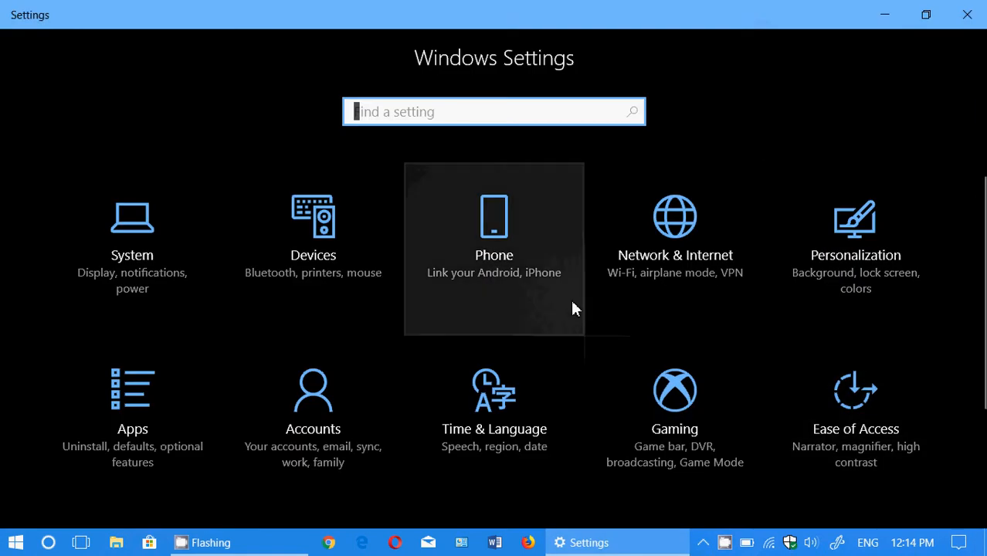
scroll("down", 3)
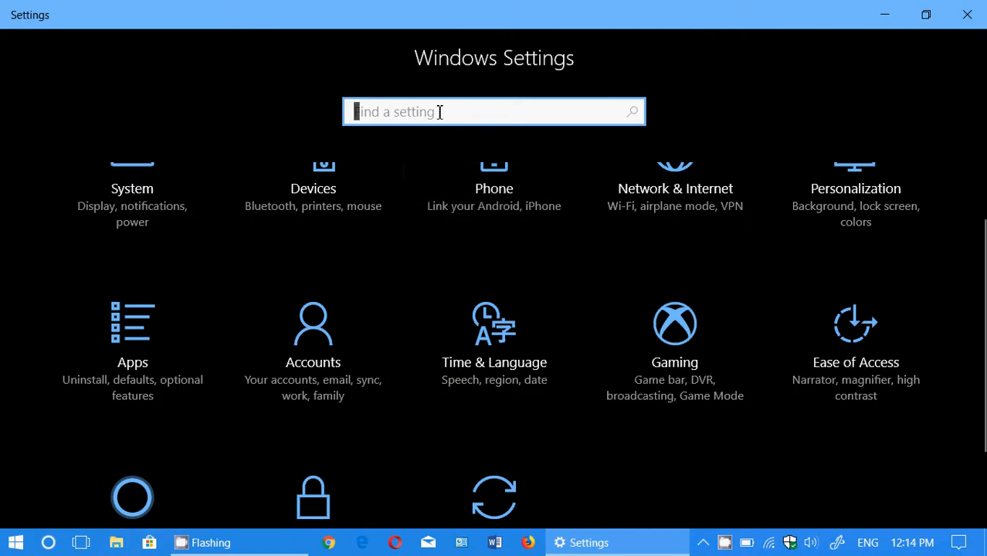
type("default")
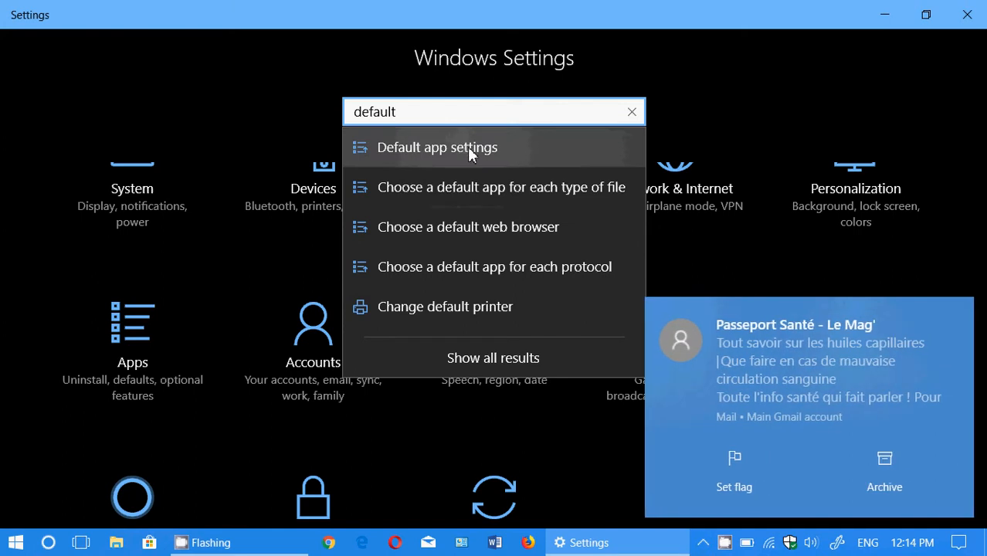
mouse_move(398, 231)
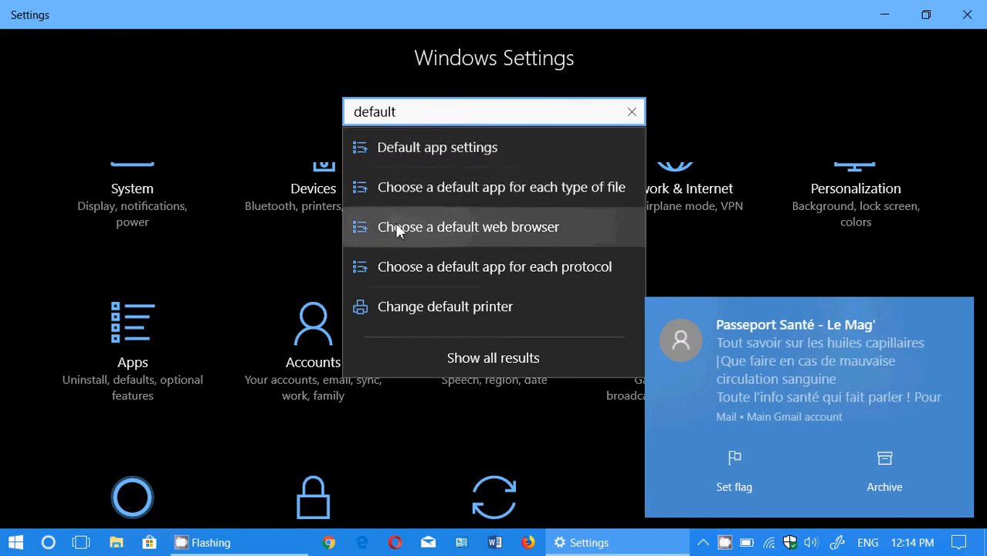
mouse_move(468, 225)
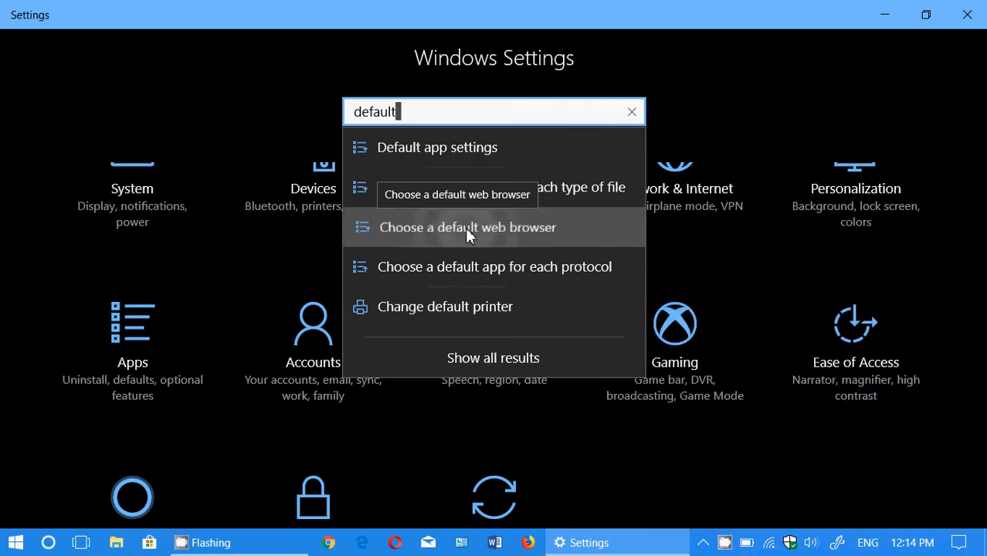
Open 'Choose a default web browser' and scroll to the Web browser entry showing Microsoft Edge
left_click(466, 227)
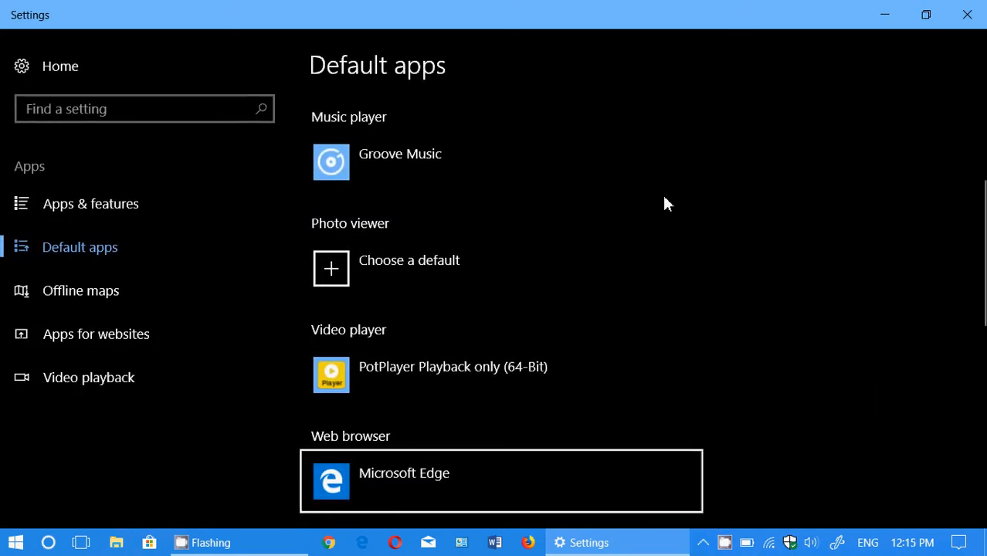
mouse_move(701, 18)
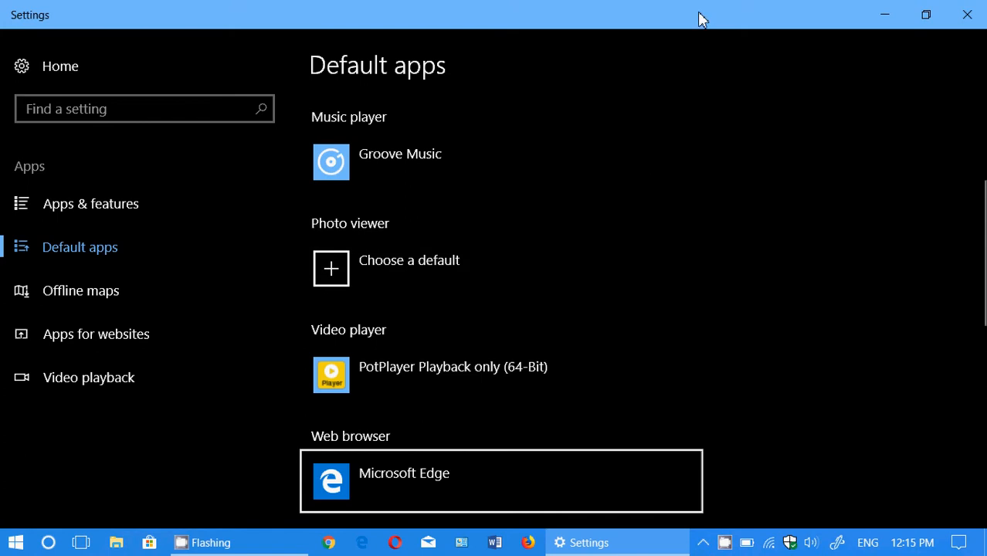
scroll("up", 3)
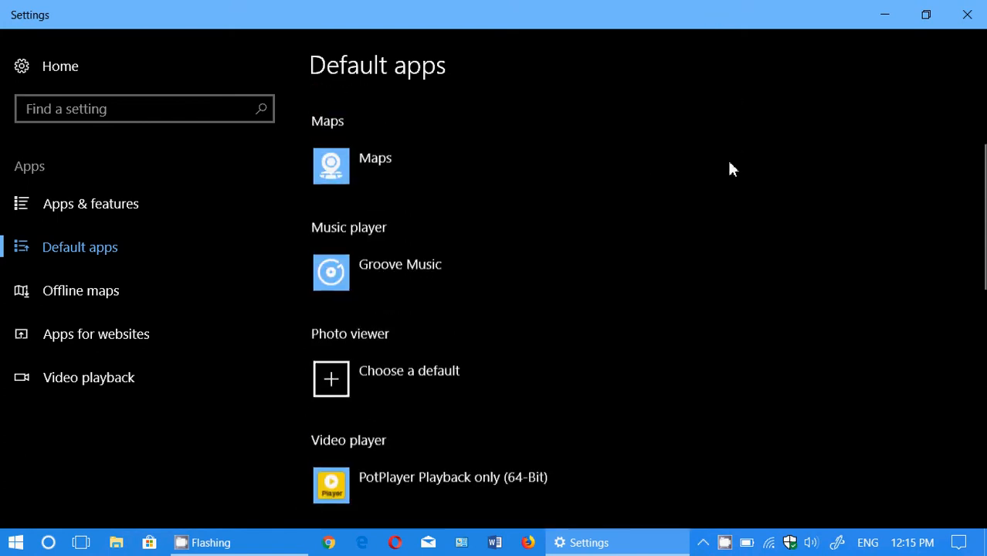
scroll("up", 3)
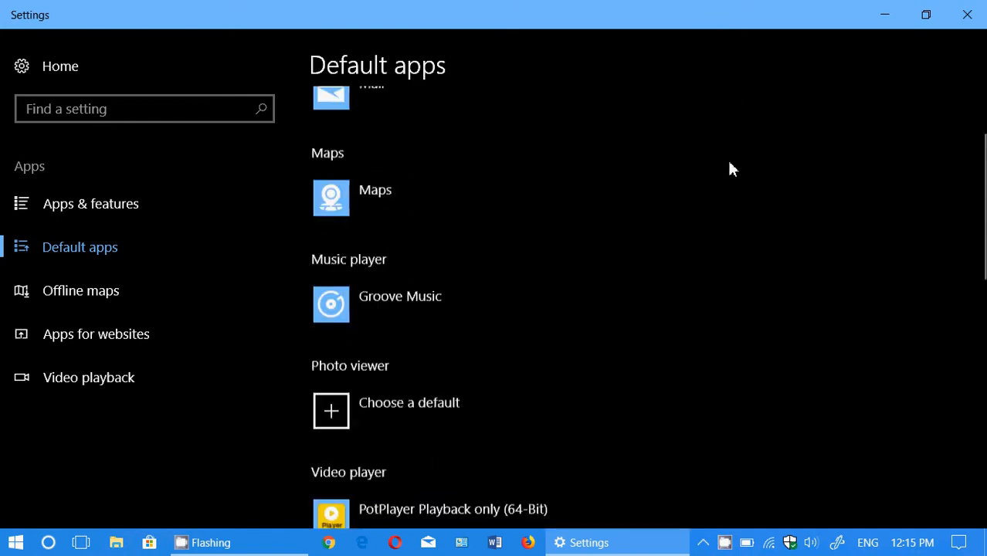
scroll("down", 3)
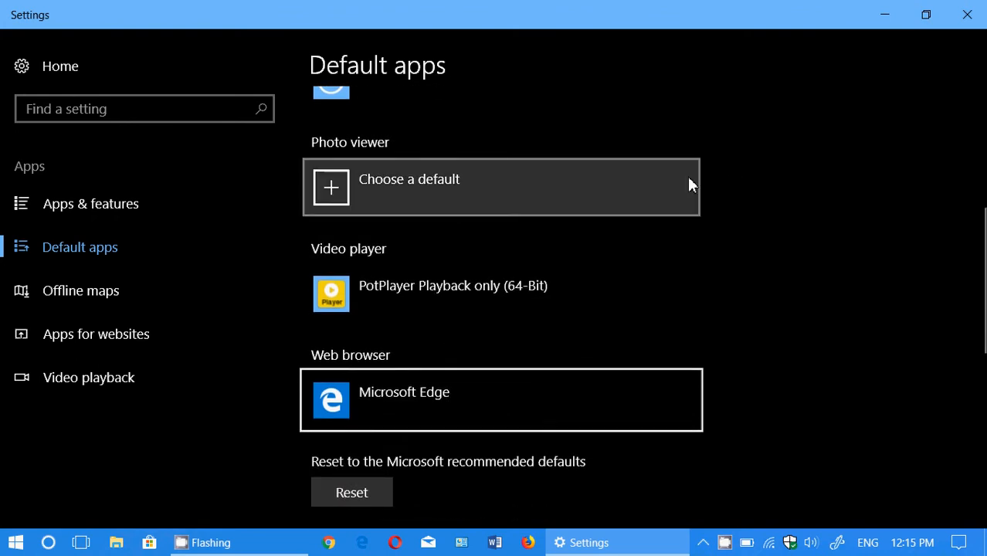
scroll("down", 3)
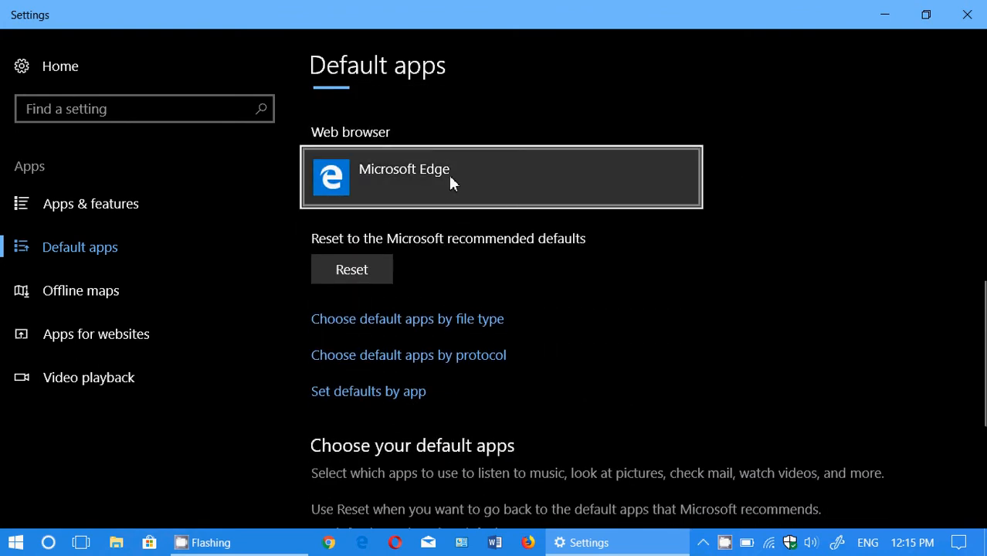
left_click(501, 176)
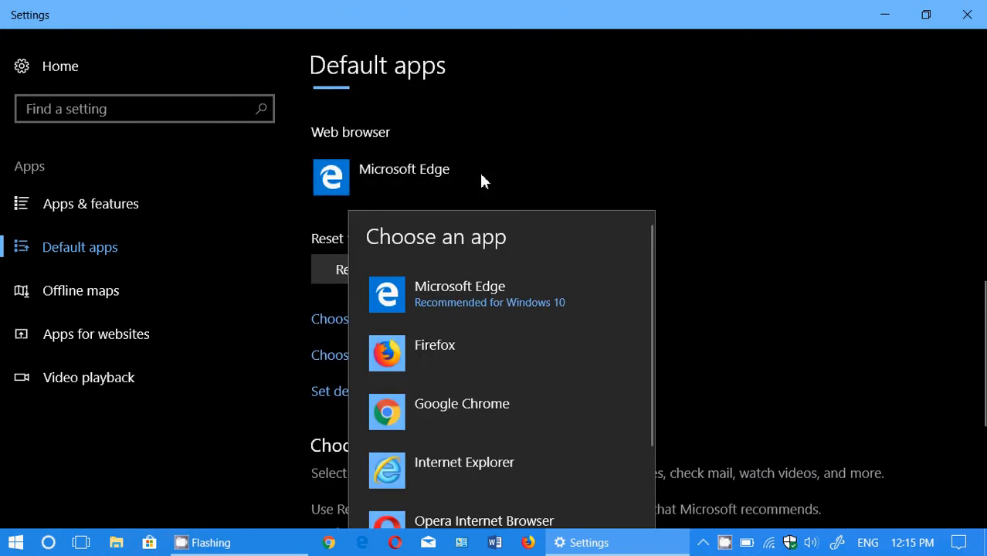
scroll("down", 3)
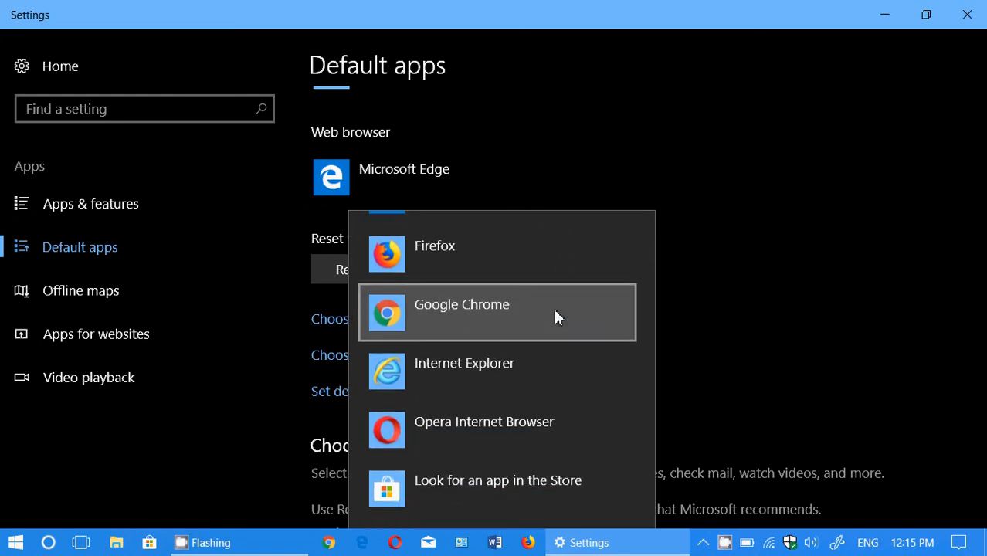
mouse_move(463, 363)
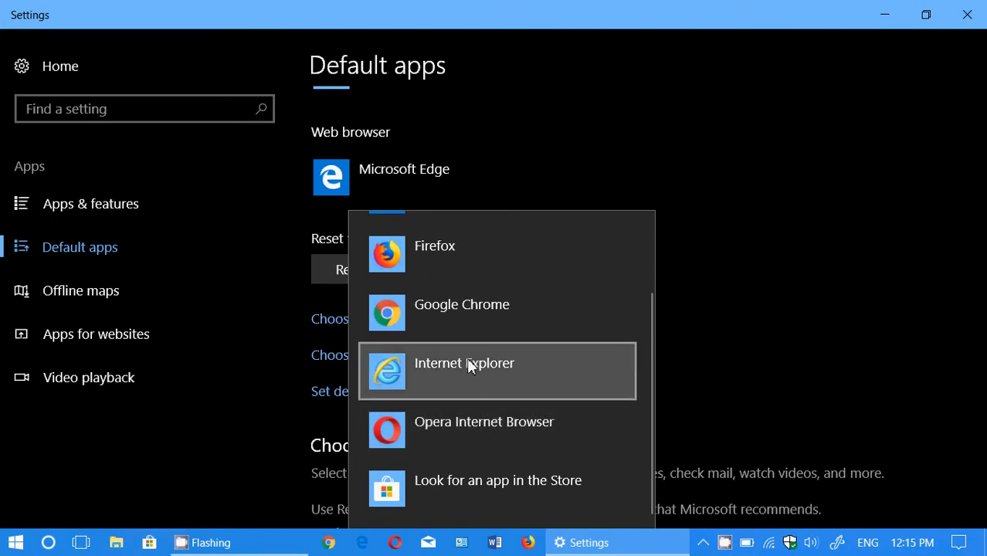
mouse_move(506, 264)
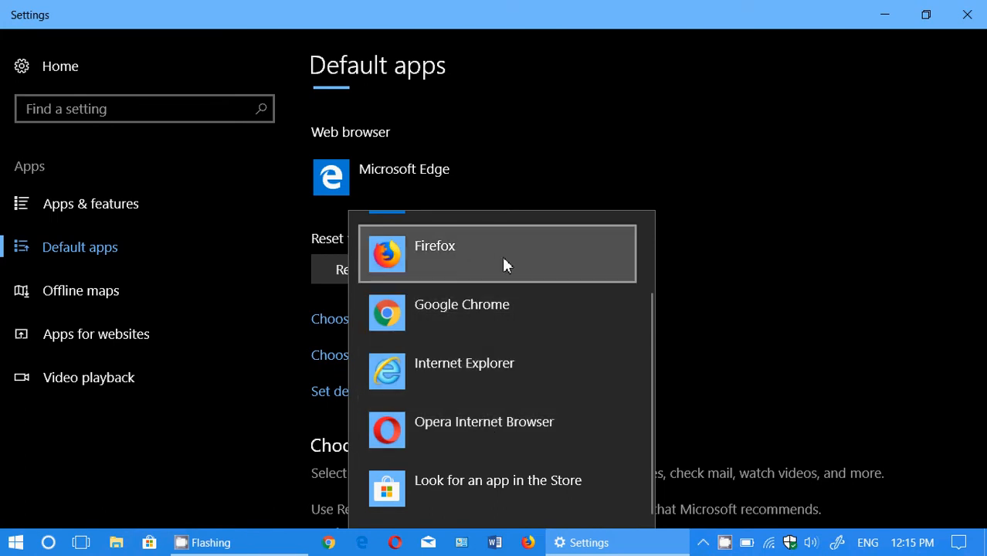
scroll("up", 3)
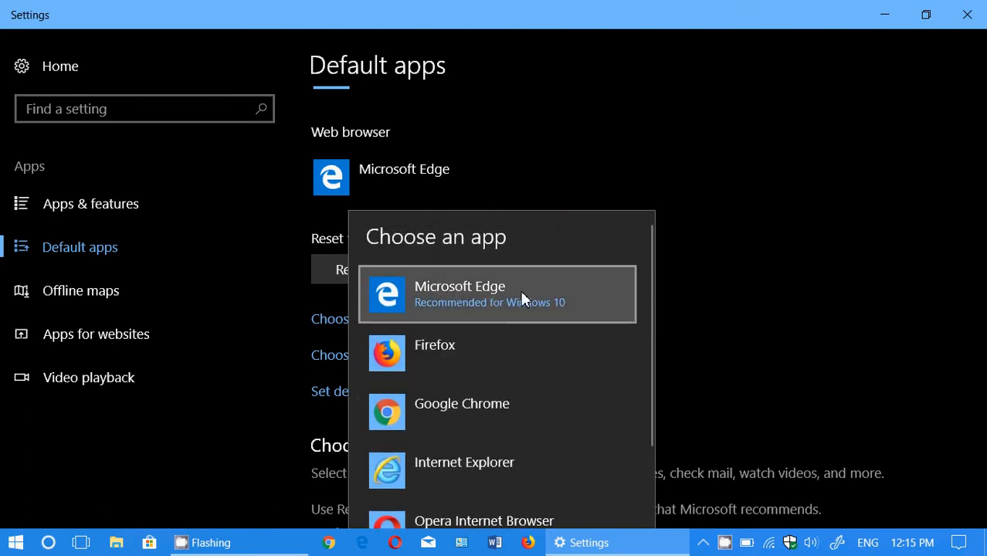
mouse_move(779, 289)
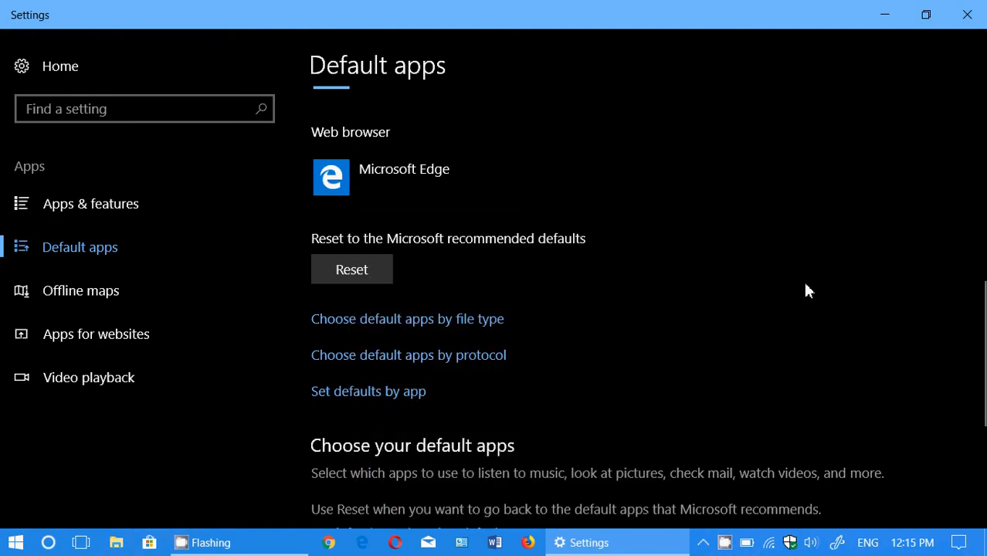
mouse_move(668, 252)
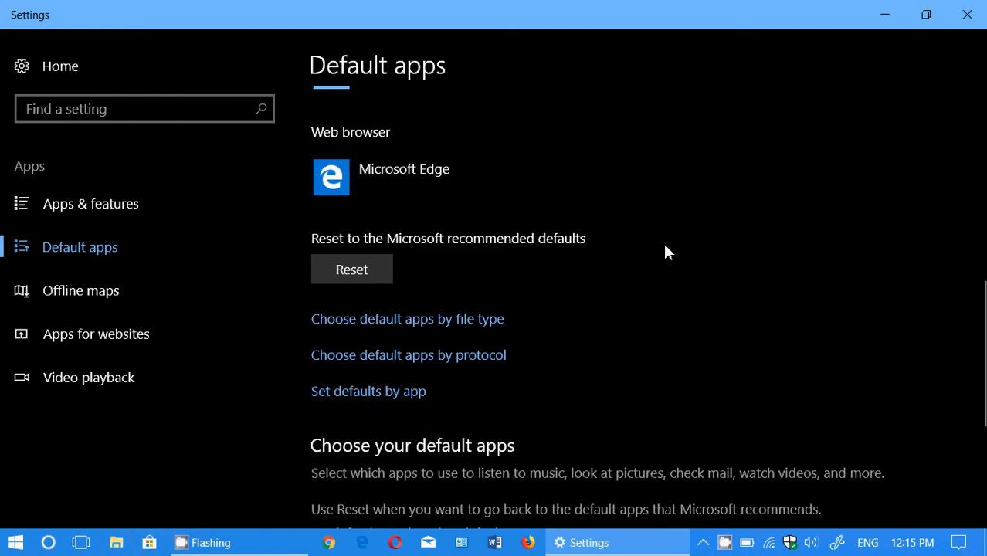
Scroll the Default apps page up and down past Mail, Maps and Groove Music
scroll("up", 3)
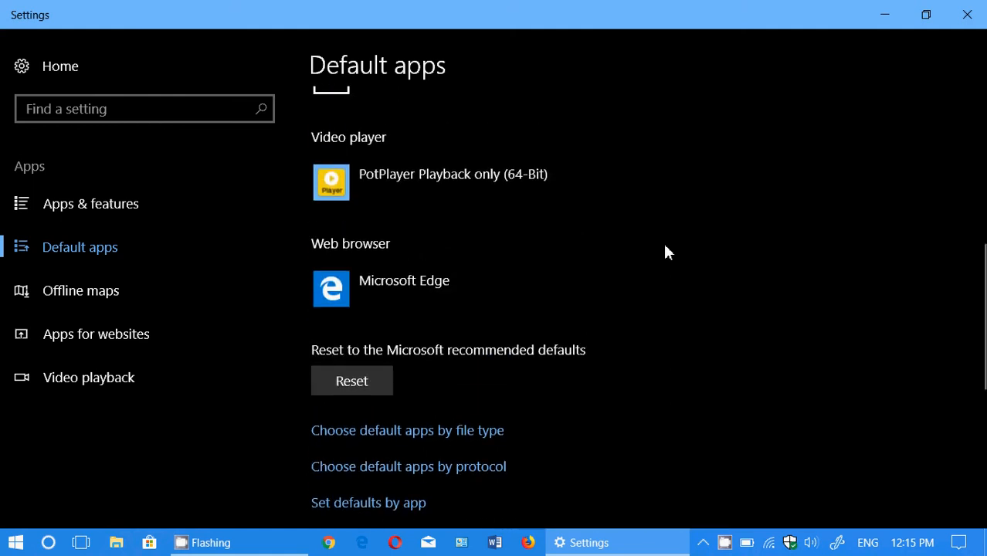
scroll("up", 3)
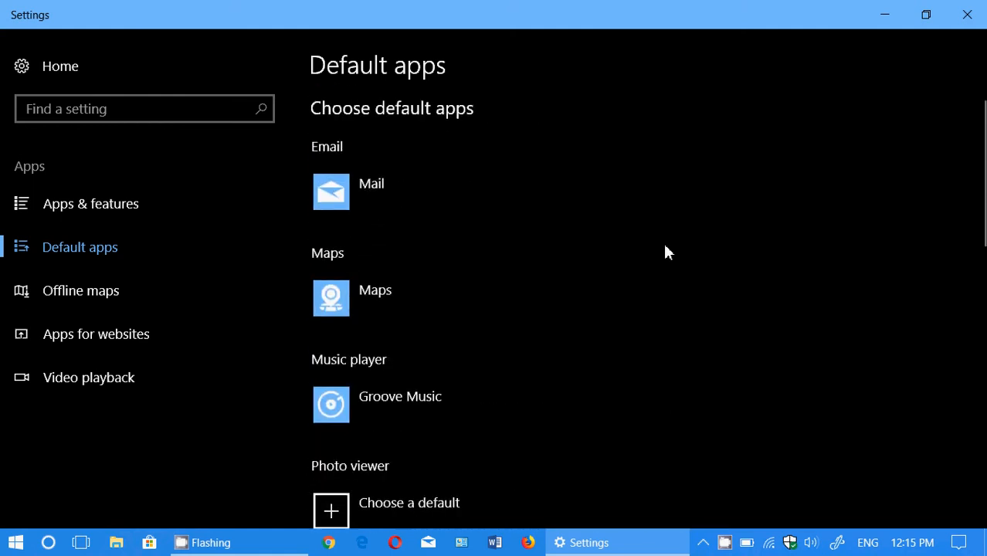
scroll("down", 3)
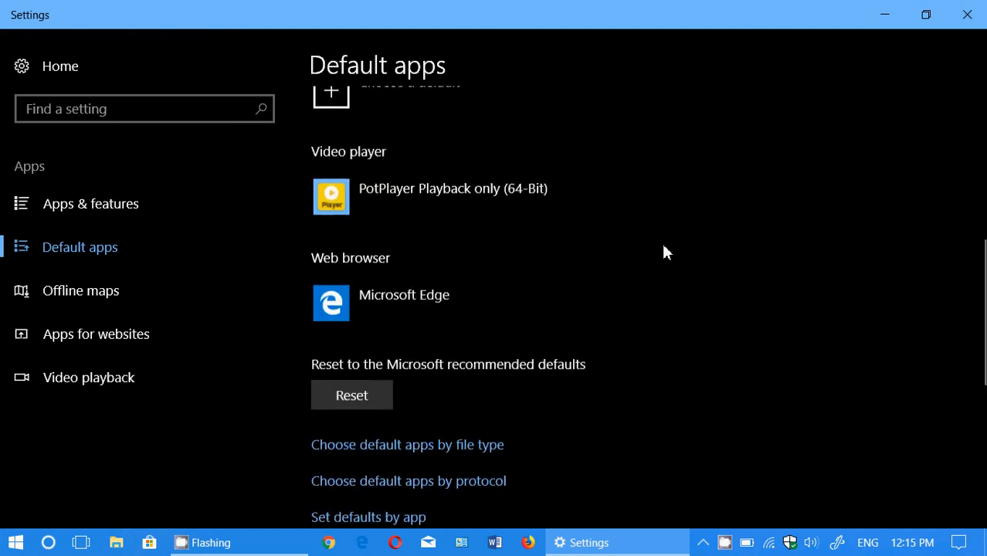
scroll("up", 3)
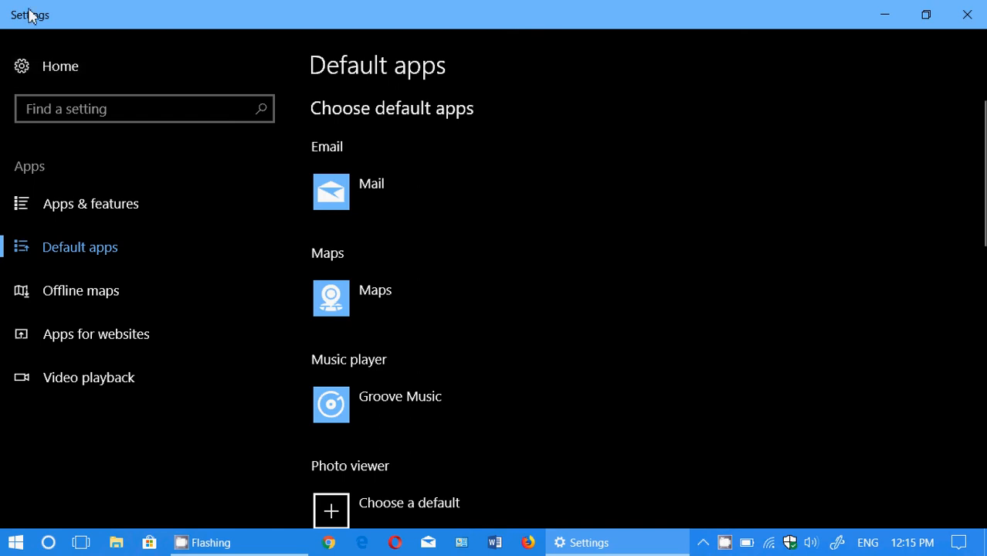
mouse_move(970, 15)
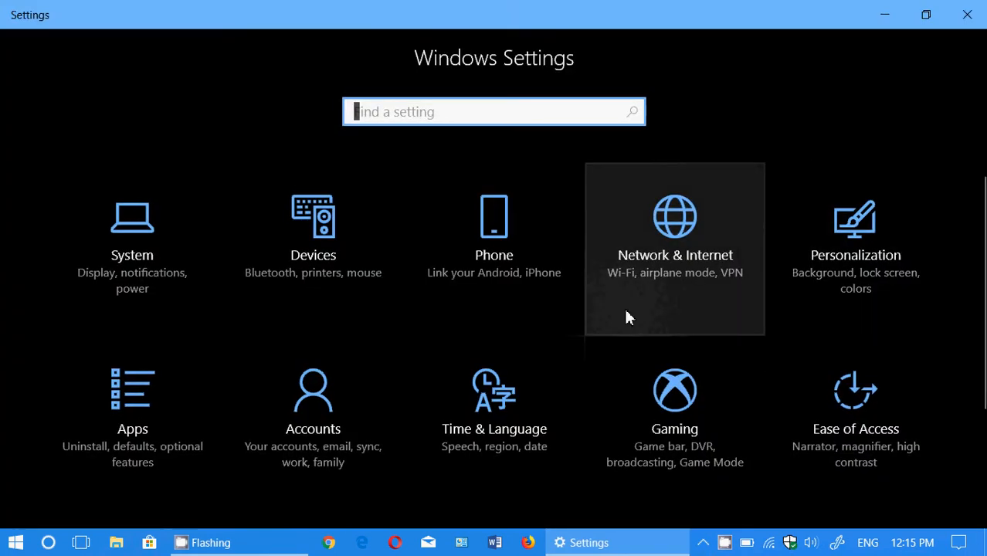
Return via Apps > Default apps and scroll to the Web browser entry, still Microsoft Edge
scroll("down", 3)
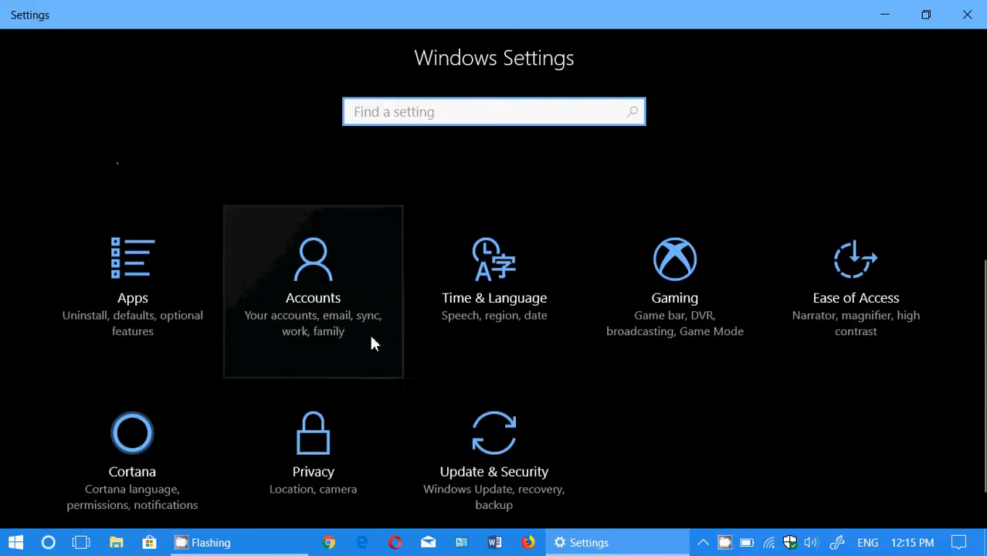
left_click(131, 296)
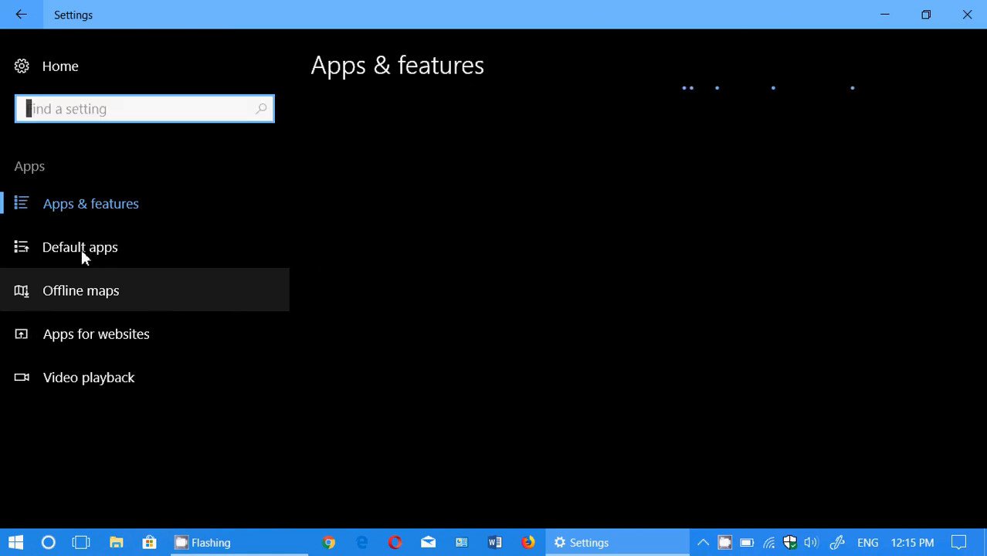
left_click(80, 247)
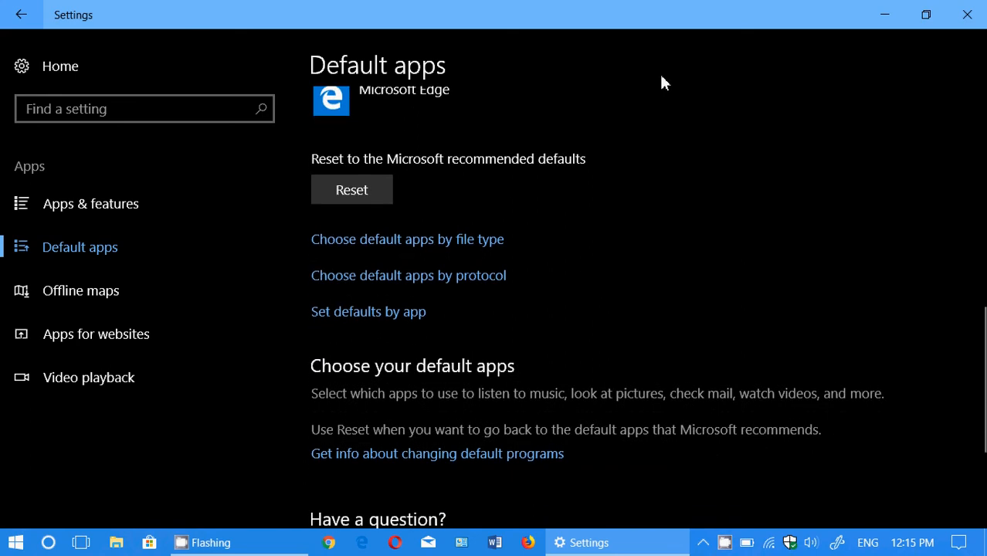
scroll("up", 3)
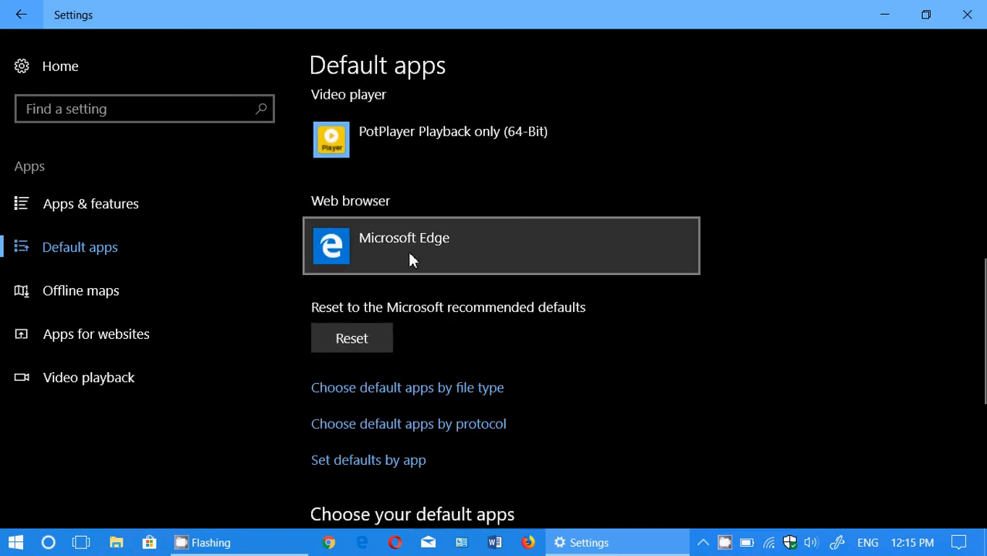